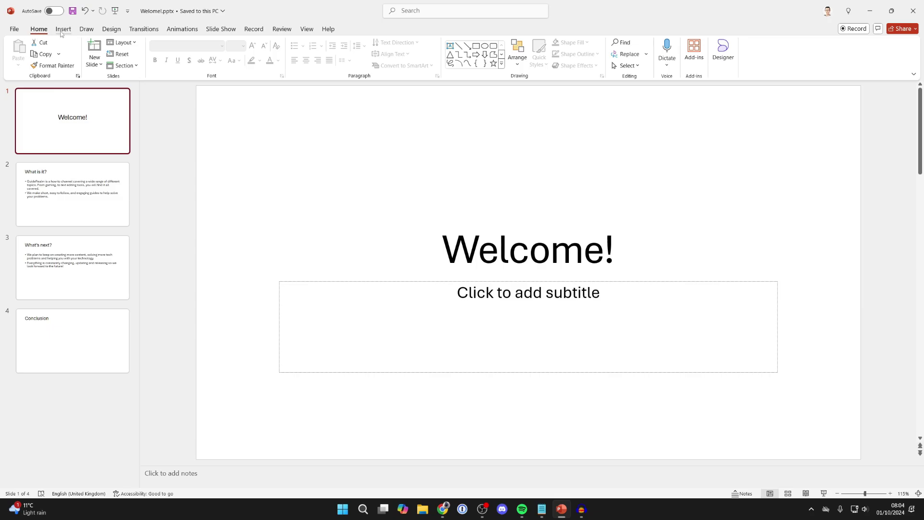
Choose Chill music.mp3 from the Desktop via Insert > Audio > Audio on My PC.
click(63, 29)
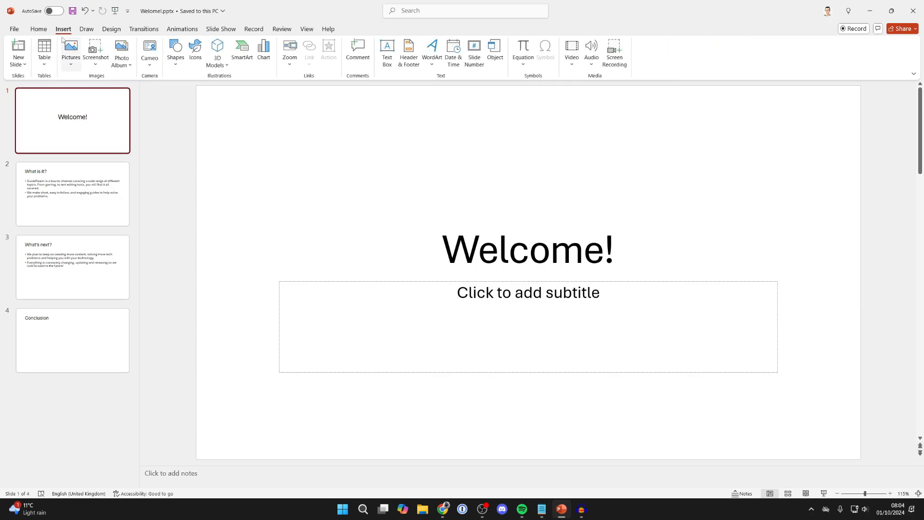
click(591, 47)
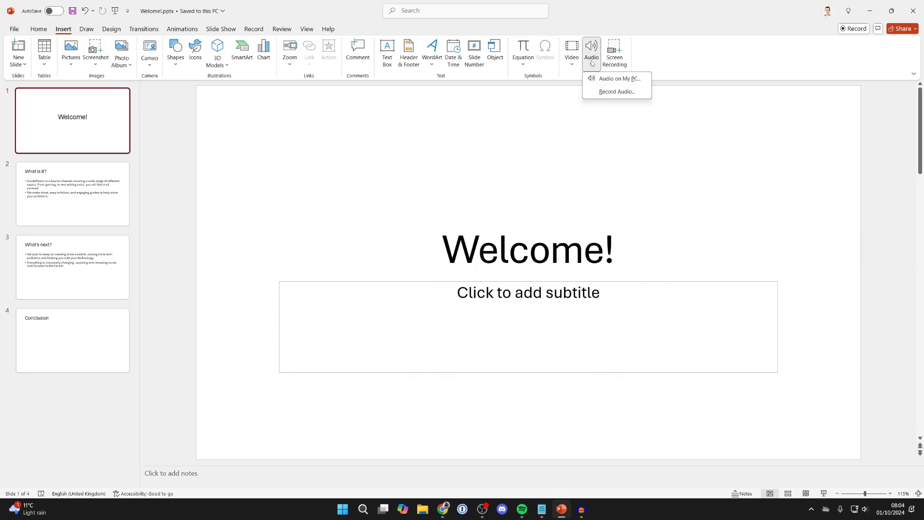
mouse_move(600, 80)
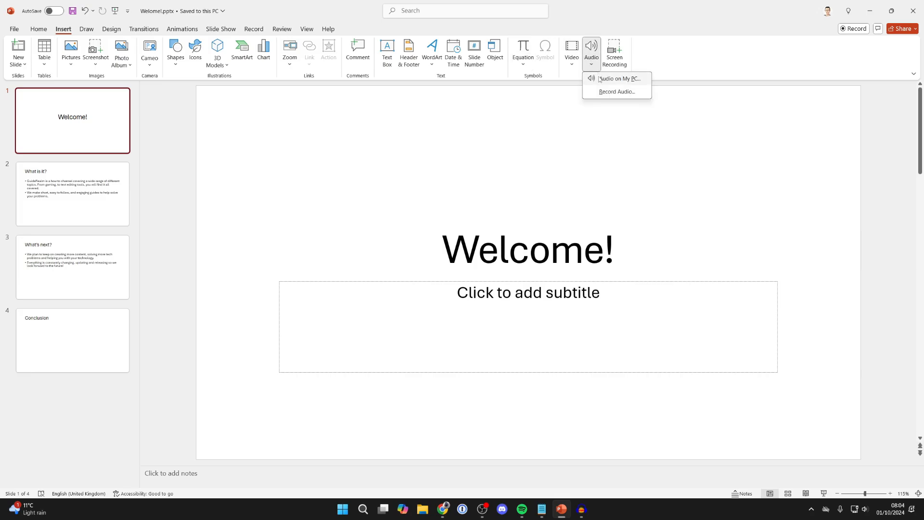
click(620, 78)
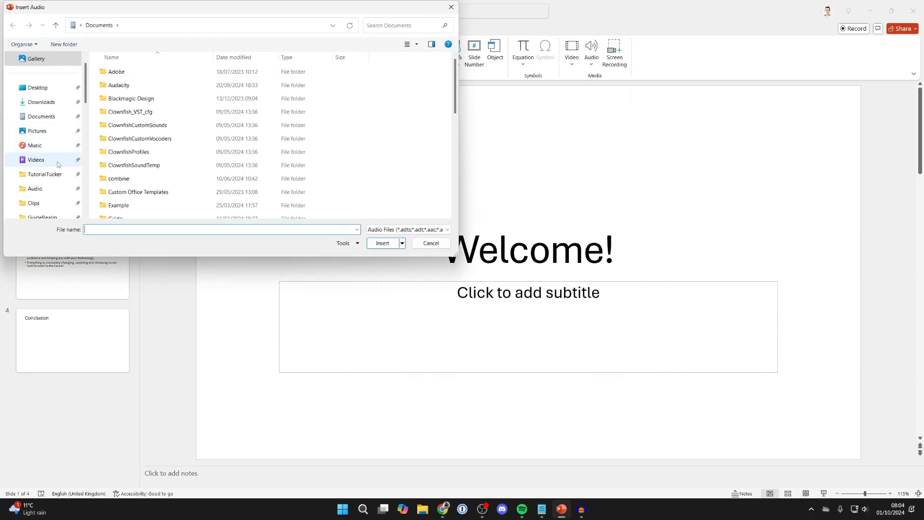
click(37, 87)
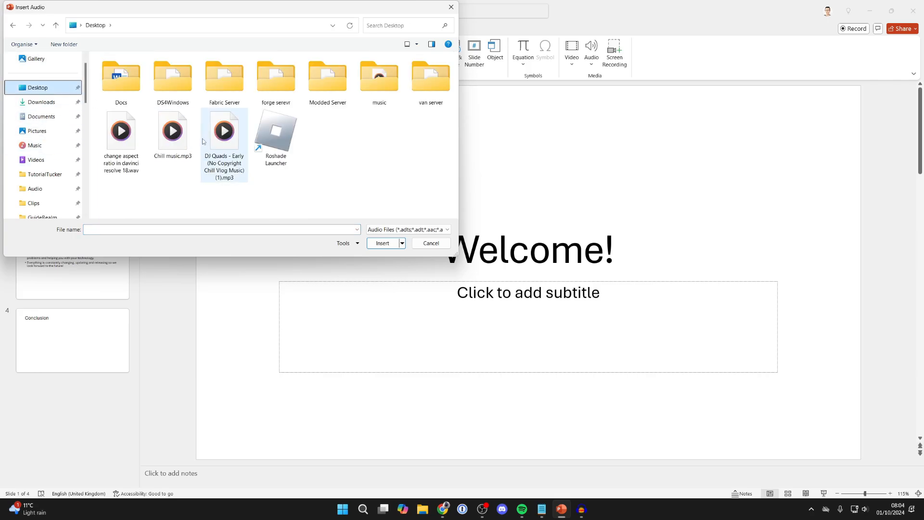
click(172, 130)
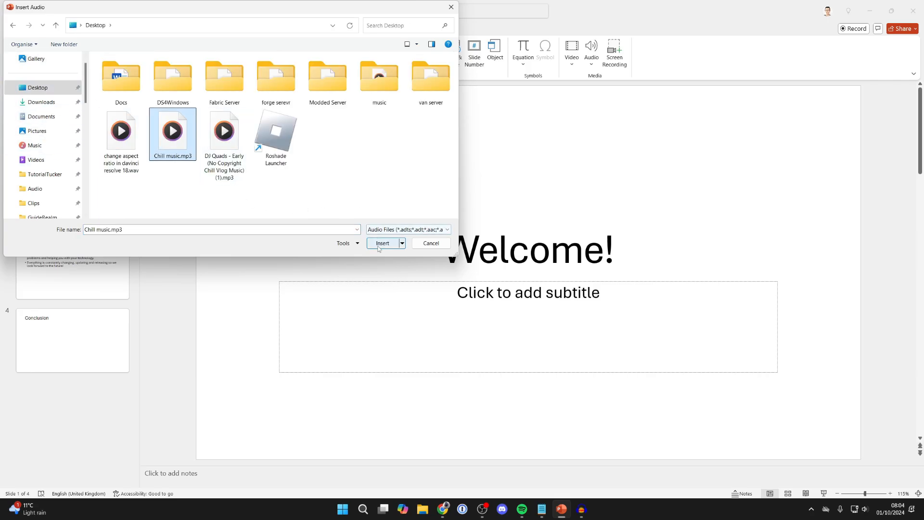
Insert Chill music.mp3 and drag its speaker icon to the slide's bottom-left corner.
click(382, 243)
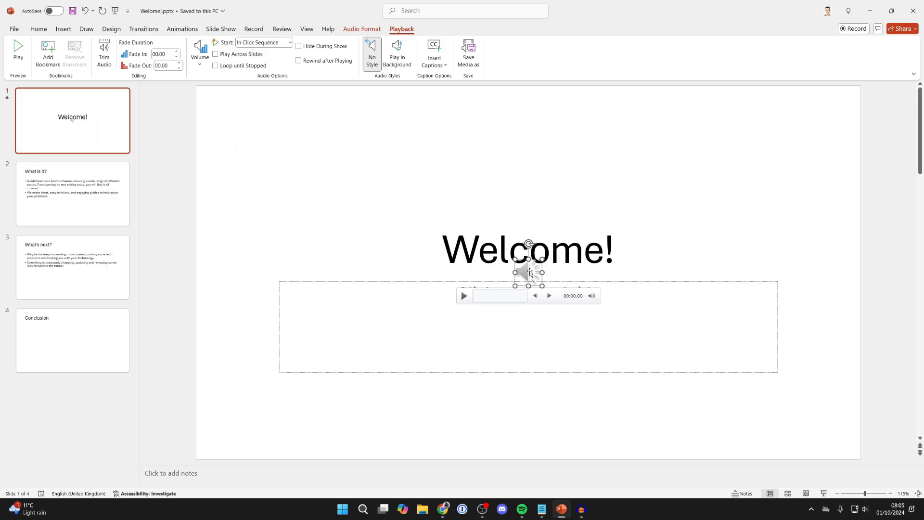
drag(528, 272, 236, 415)
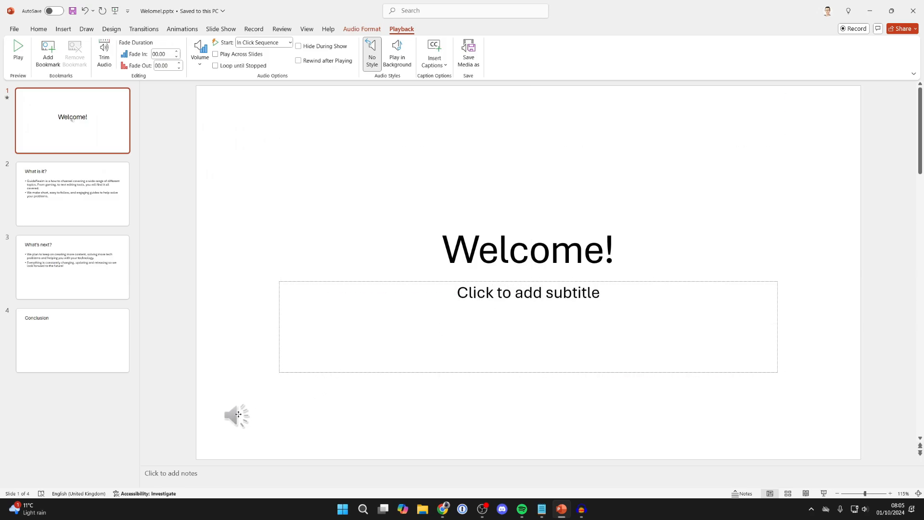
click(237, 415)
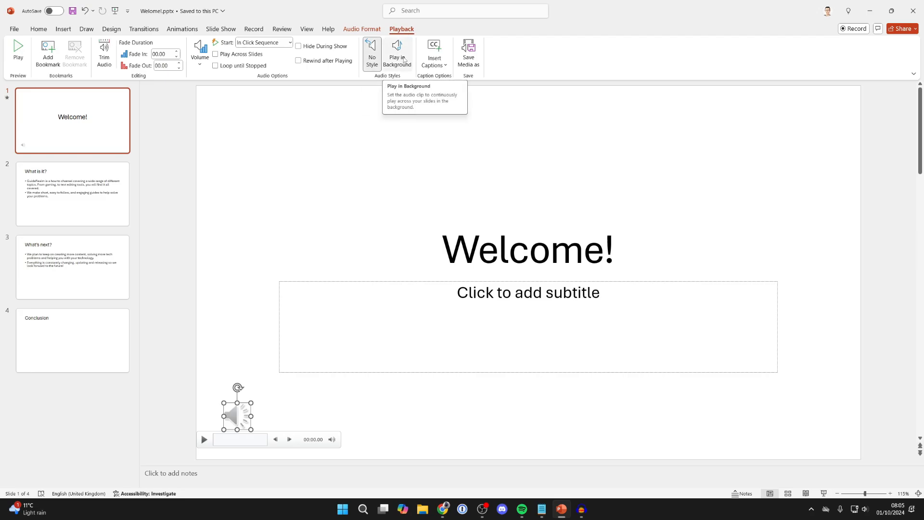
Apply Play in Background and confirm Start is set to Automatically.
click(398, 53)
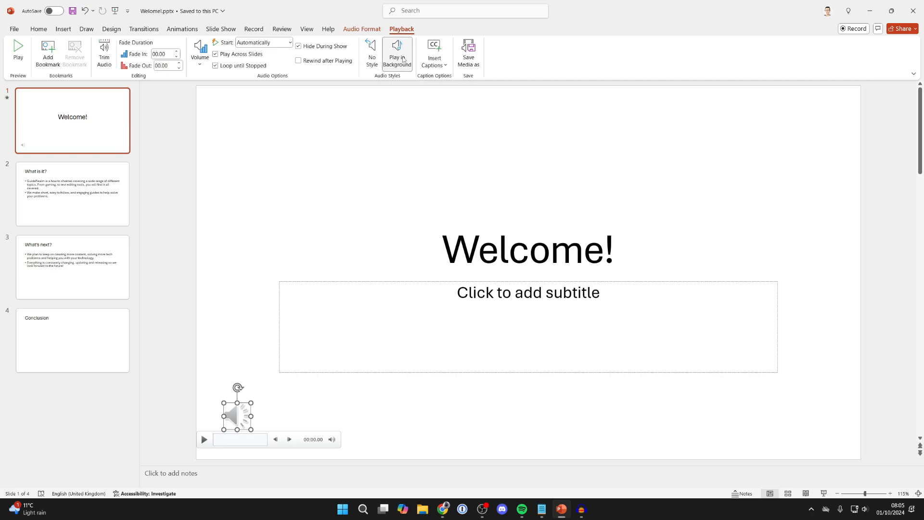
mouse_move(398, 54)
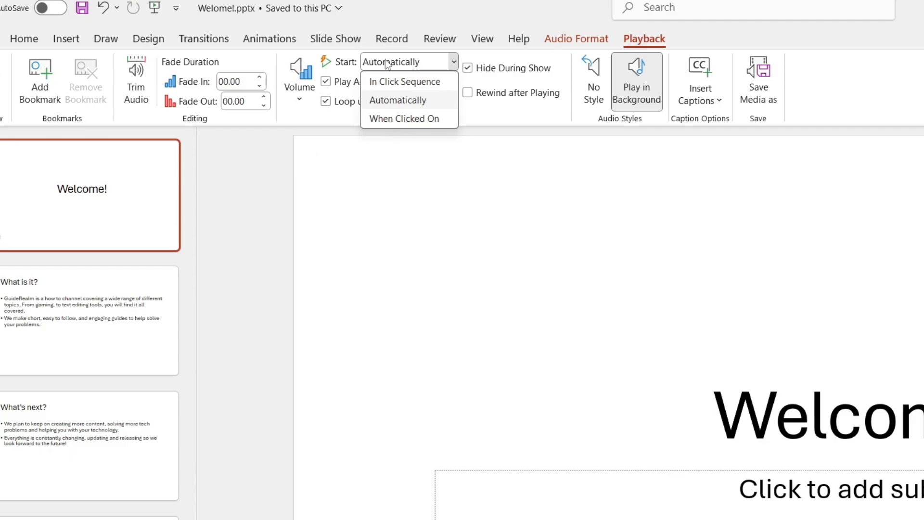
click(398, 101)
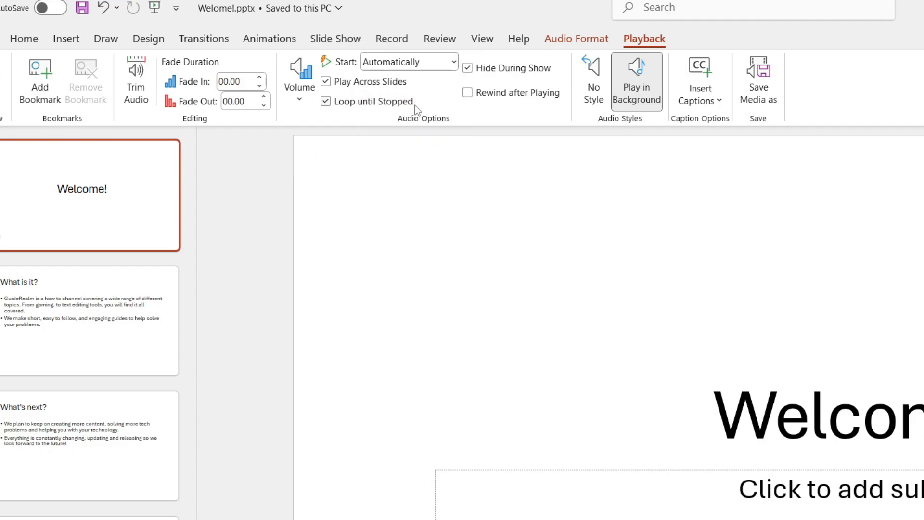
mouse_move(381, 85)
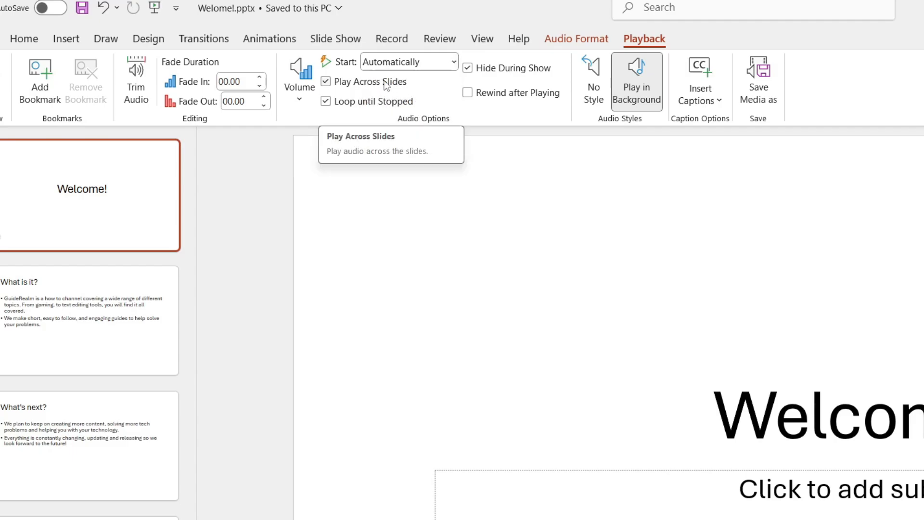
mouse_move(384, 107)
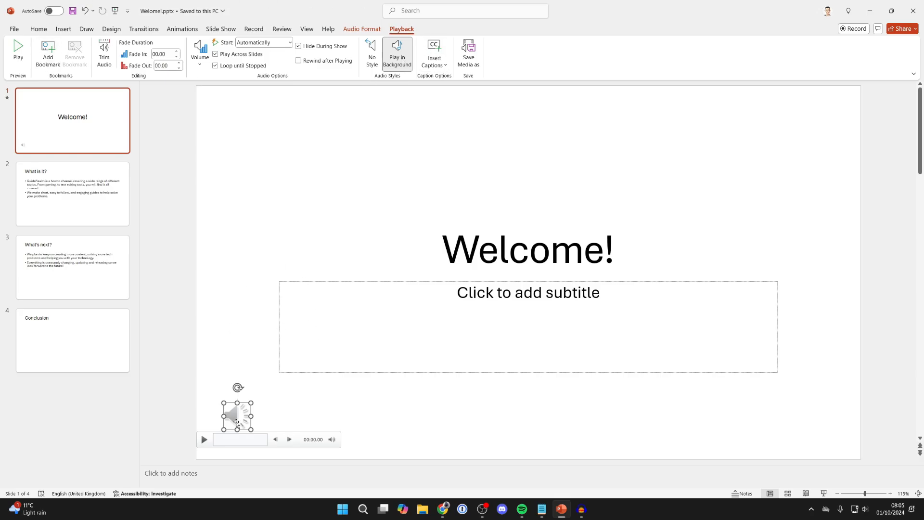
Show the Slide Show tab and open the 'What is it?' slide.
click(221, 29)
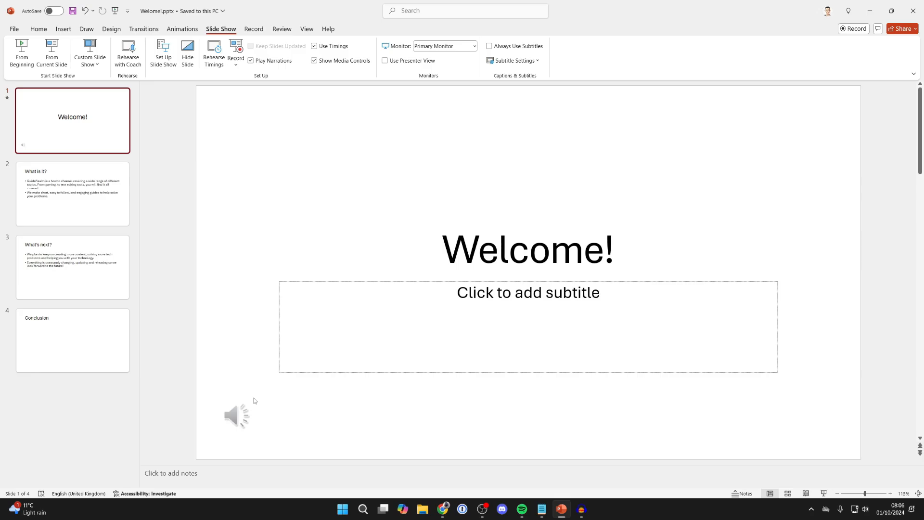
click(237, 414)
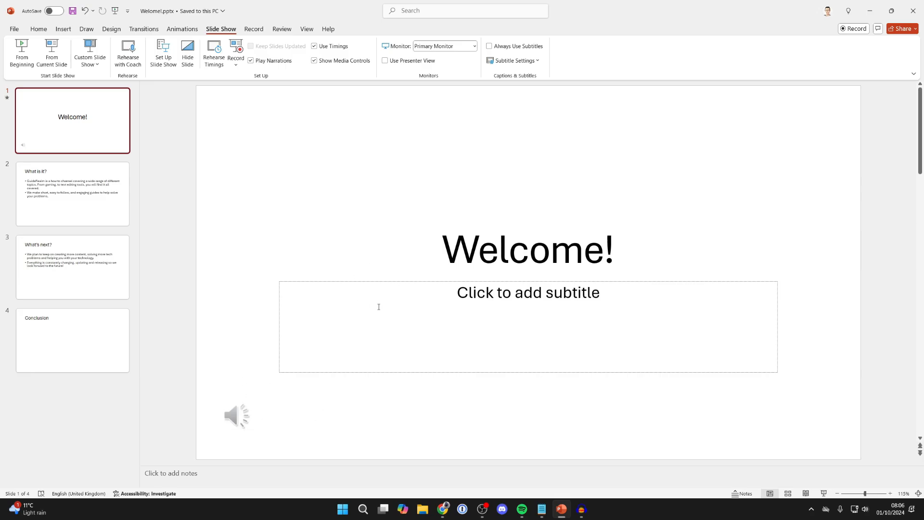
click(72, 194)
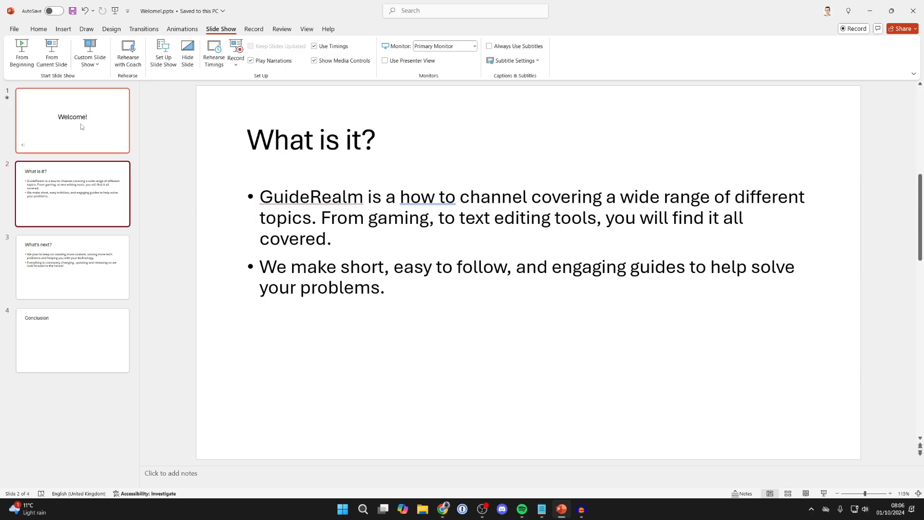